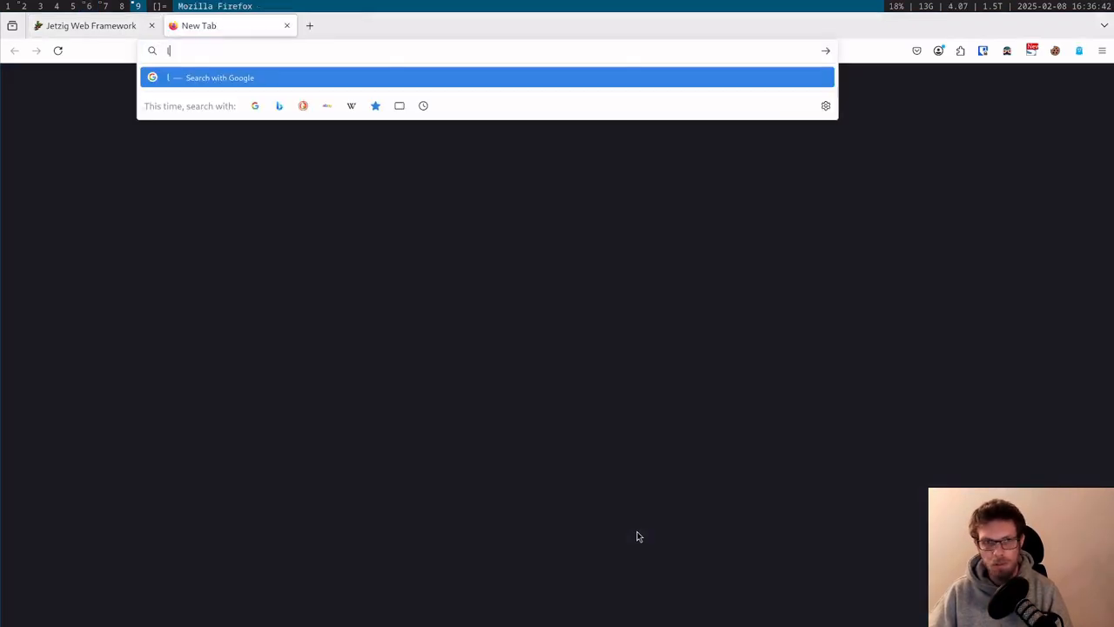
Step: Enter localhost:8080 in a new tab's address bar to reach the demo
type("localhost:8")
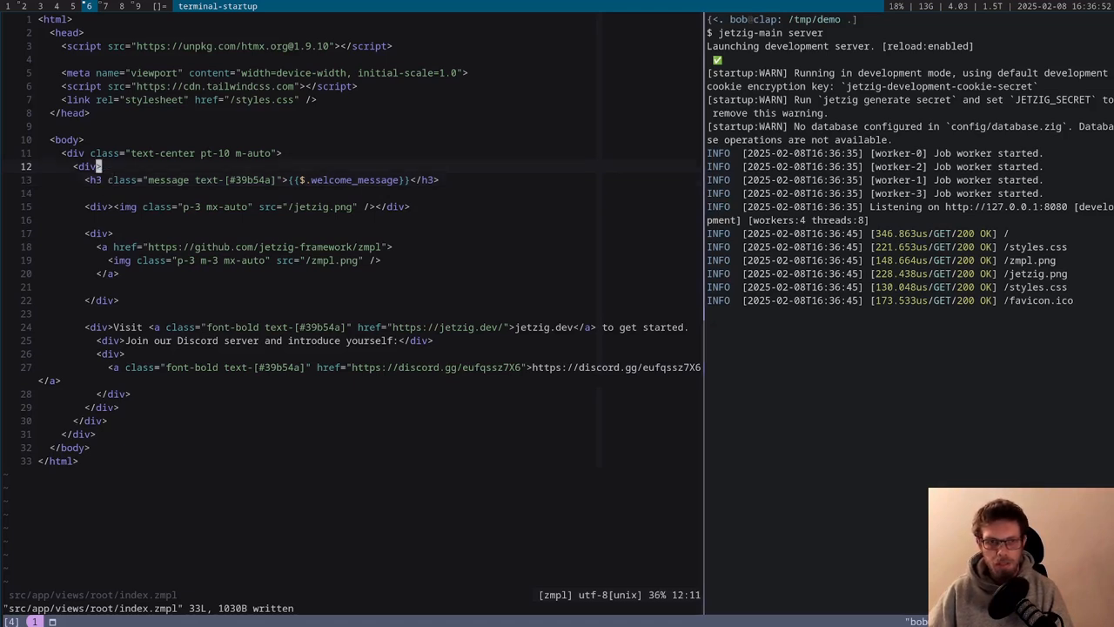
Step: Add the 1-second refresh meta tag to application.zmpl and save it
type("HELLO")
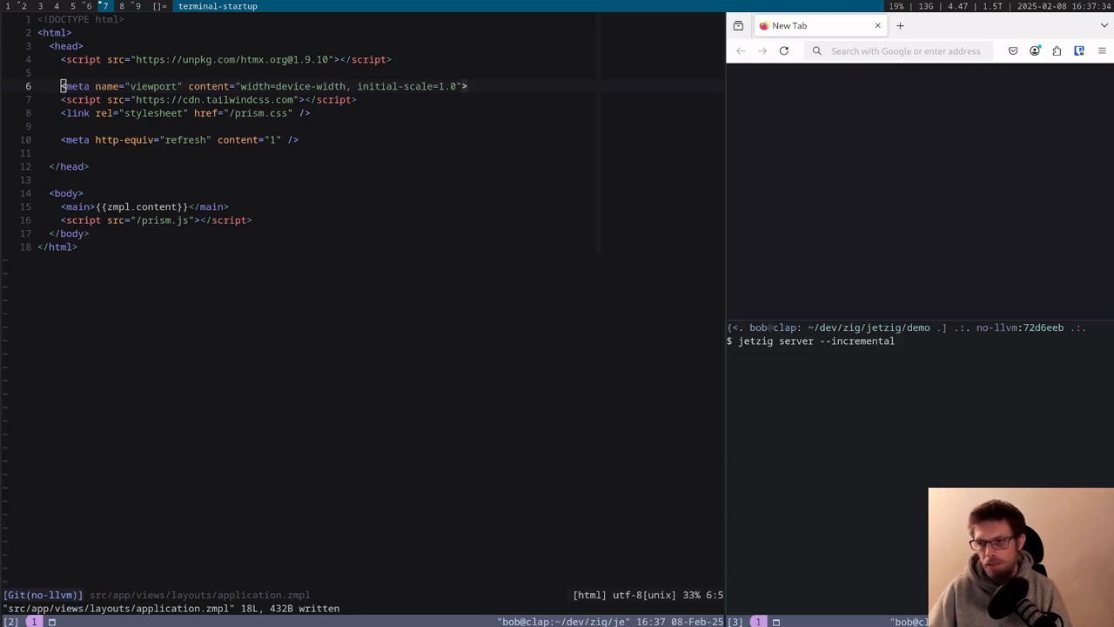
Step: Run 'jetzig server --incremental' so the server rebuilds on file changes
left_click(897, 50)
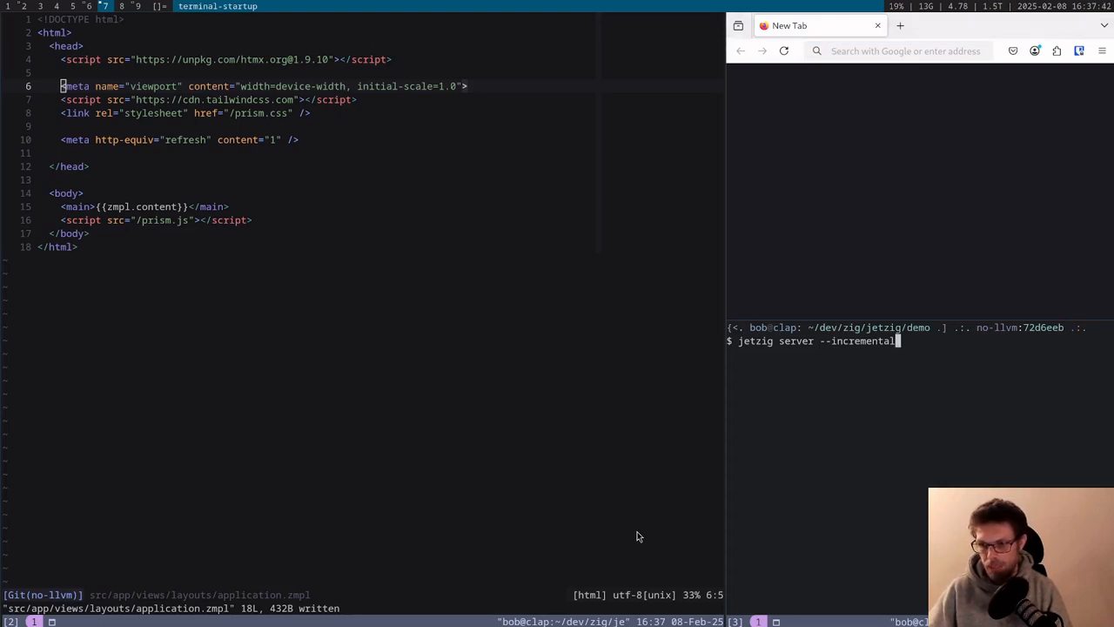
key("Return")
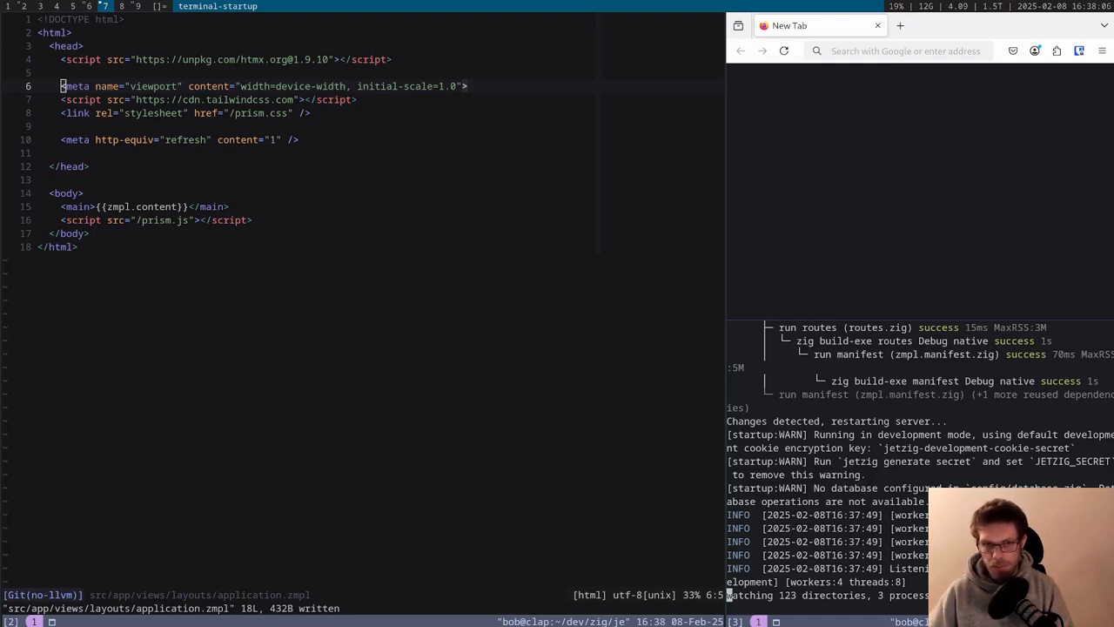
mouse_move(546, 407)
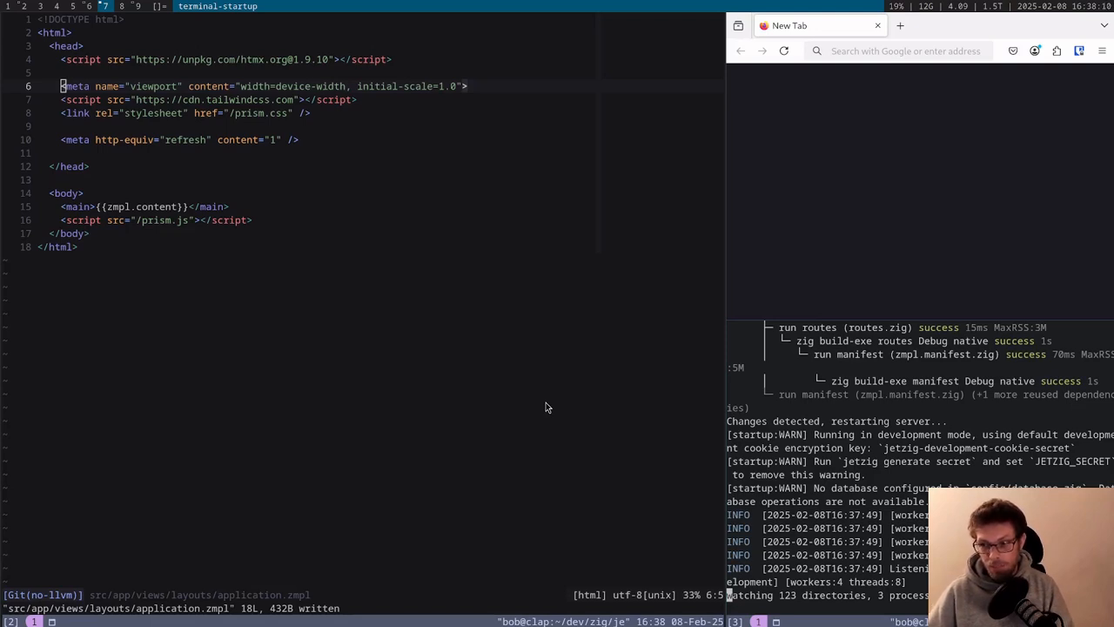
mouse_move(557, 251)
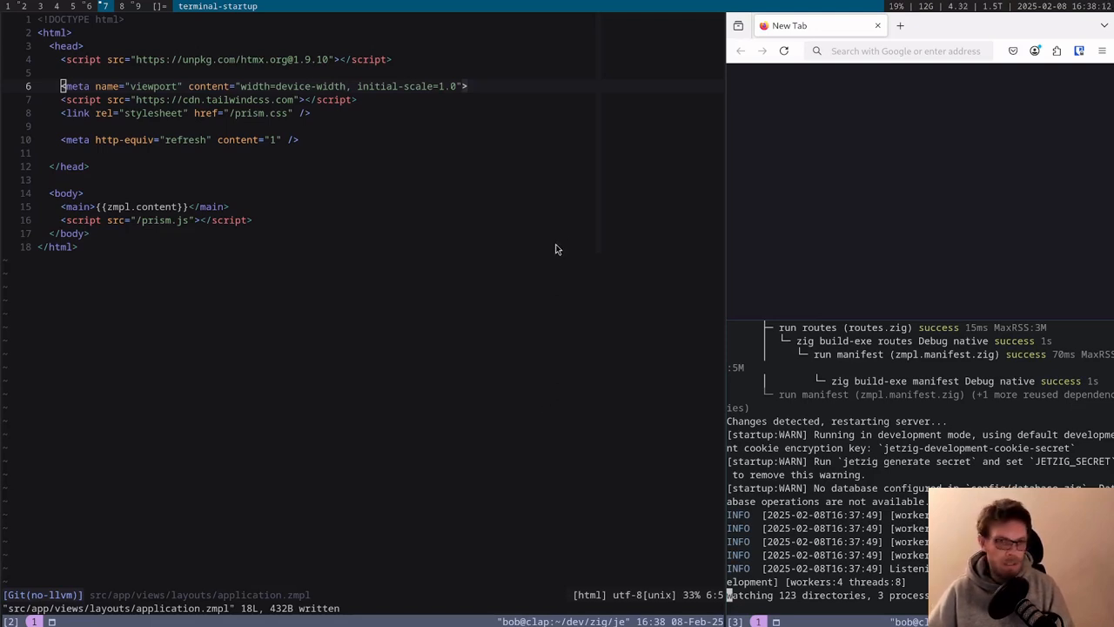
Step: Load localhost:8080 so the page shows HELLO above Welcome to Jetzig
left_click(906, 50)
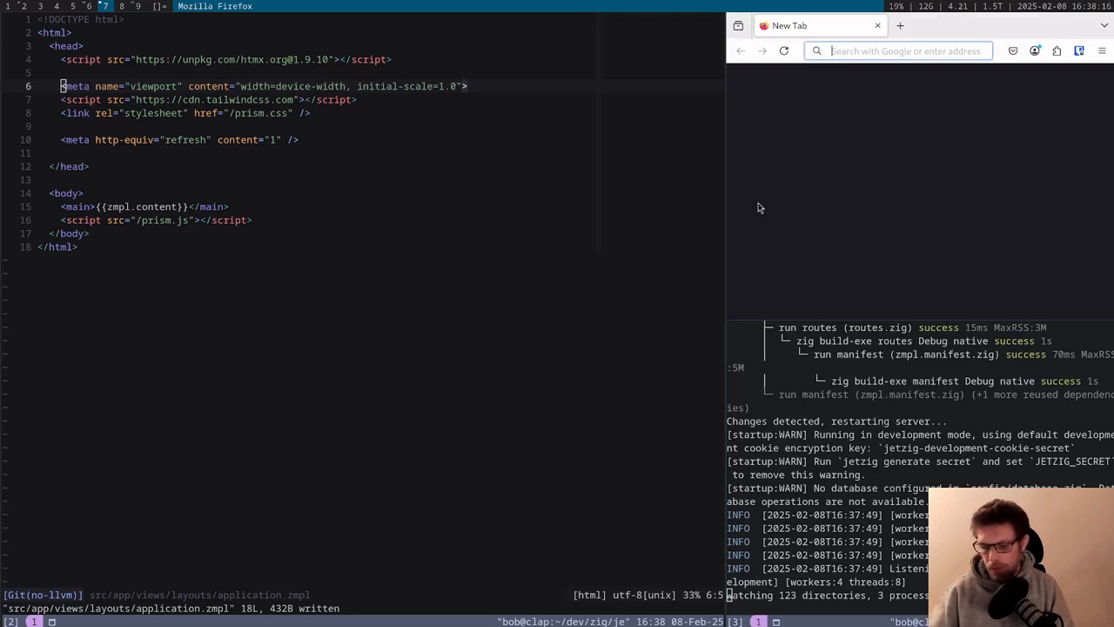
type("localhost:8080")
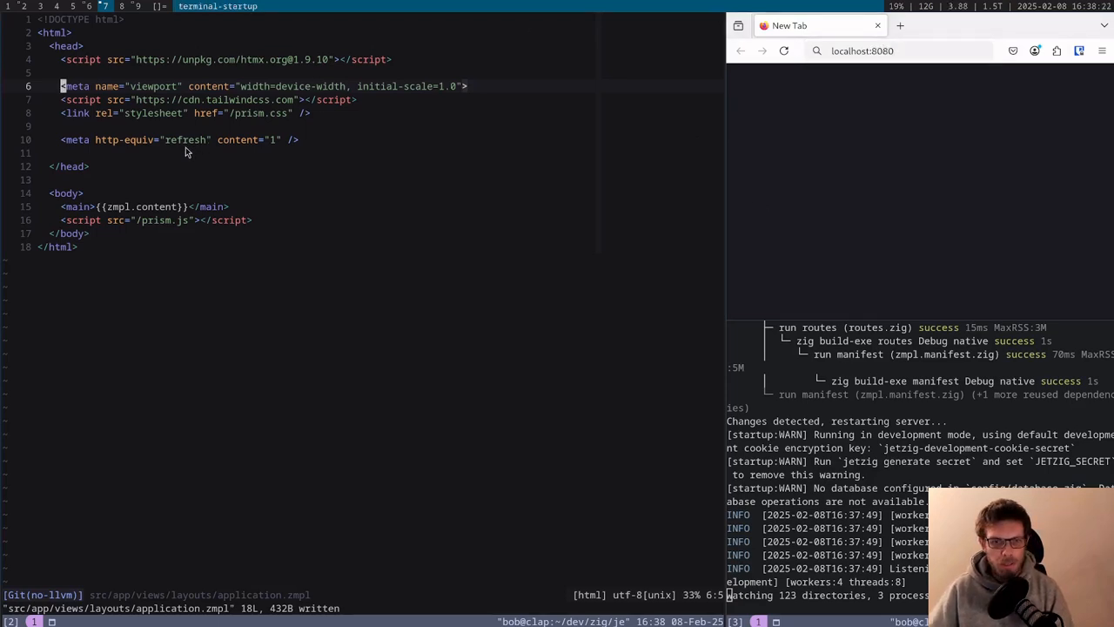
mouse_move(688, 184)
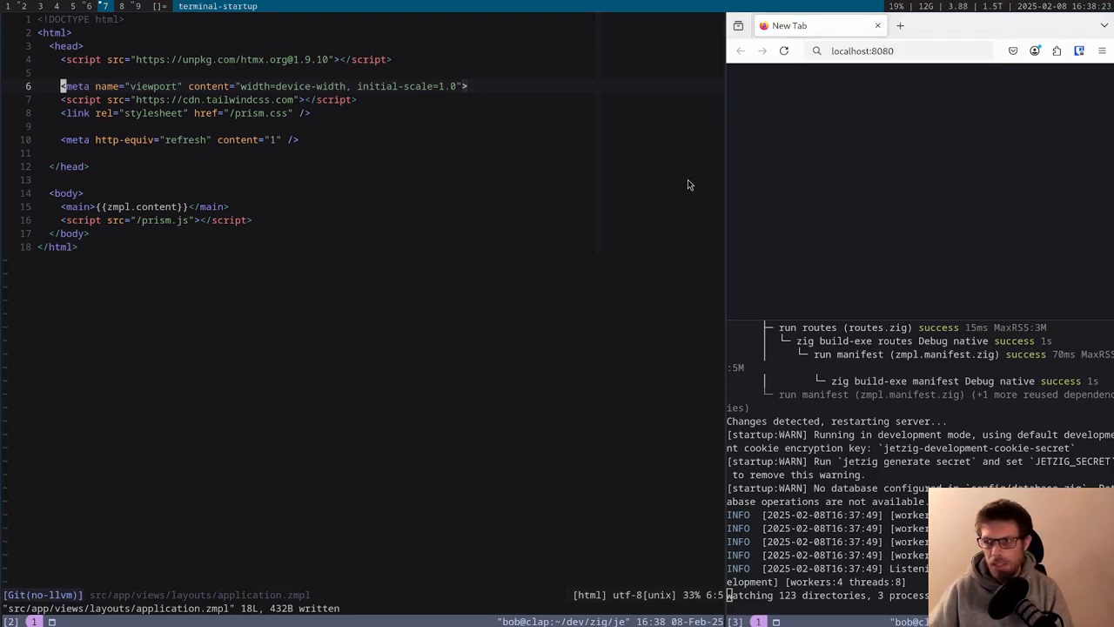
left_click(871, 51)
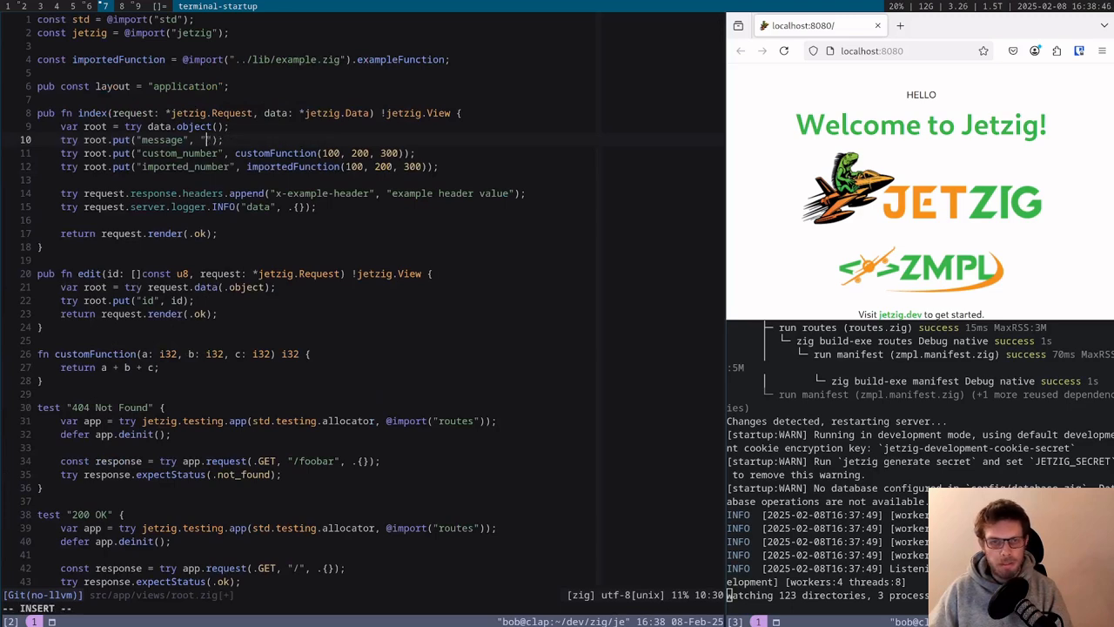
Step: Set the index message to "HELLO" in root.zig and save; the page refreshes to HELLO
type("HELLO")
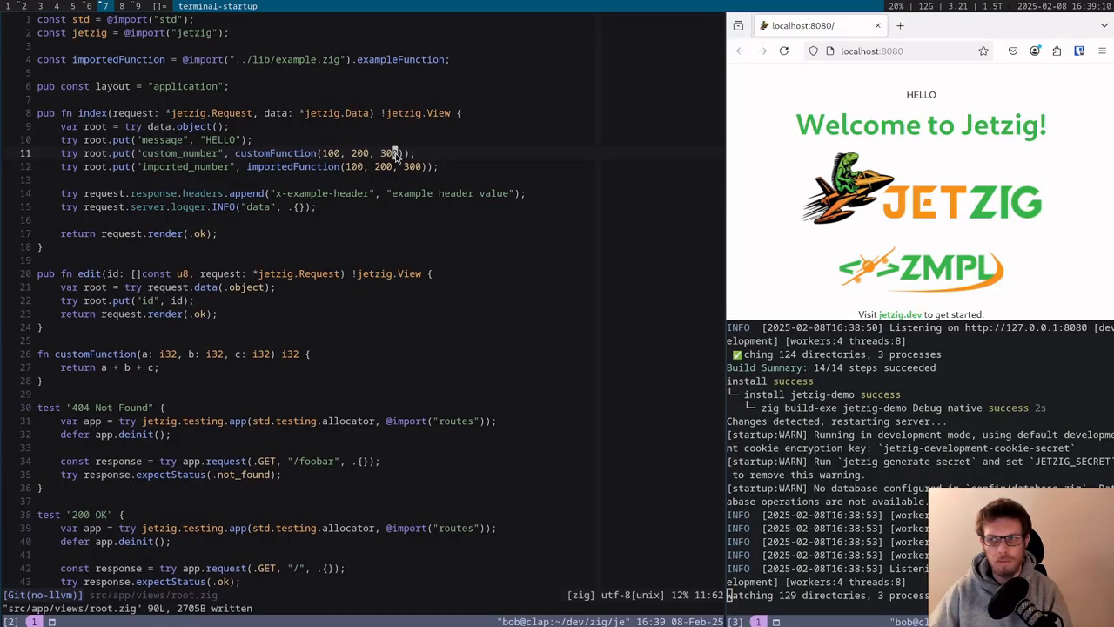
left_click(784, 50)
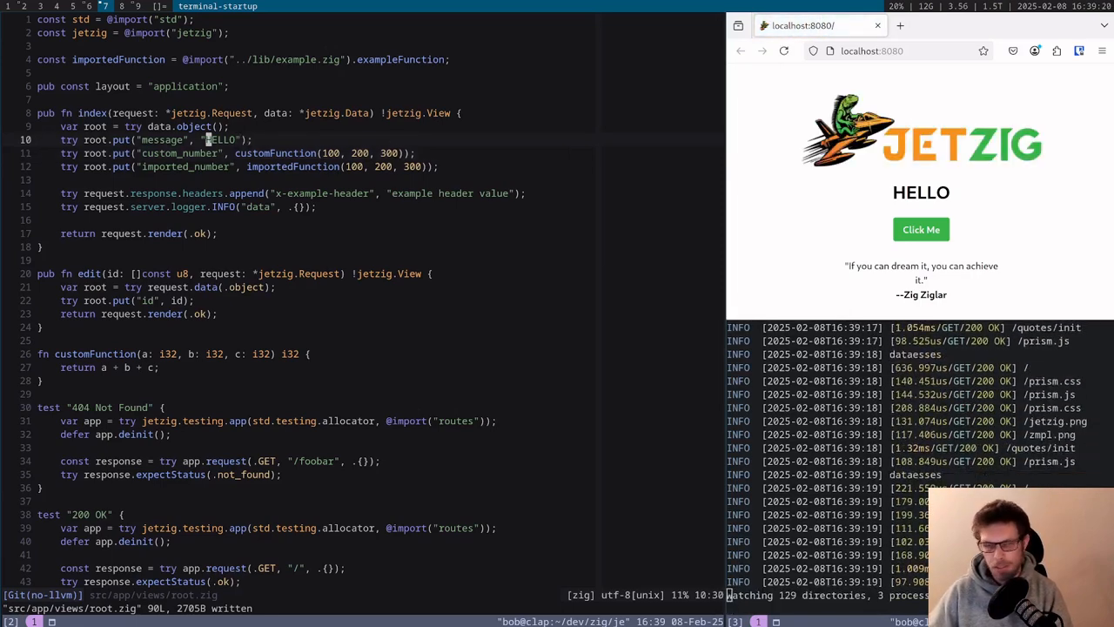
Step: Change the message to GOODBYE and save, then add LALALALA to index.zmpl
type("GOOD")
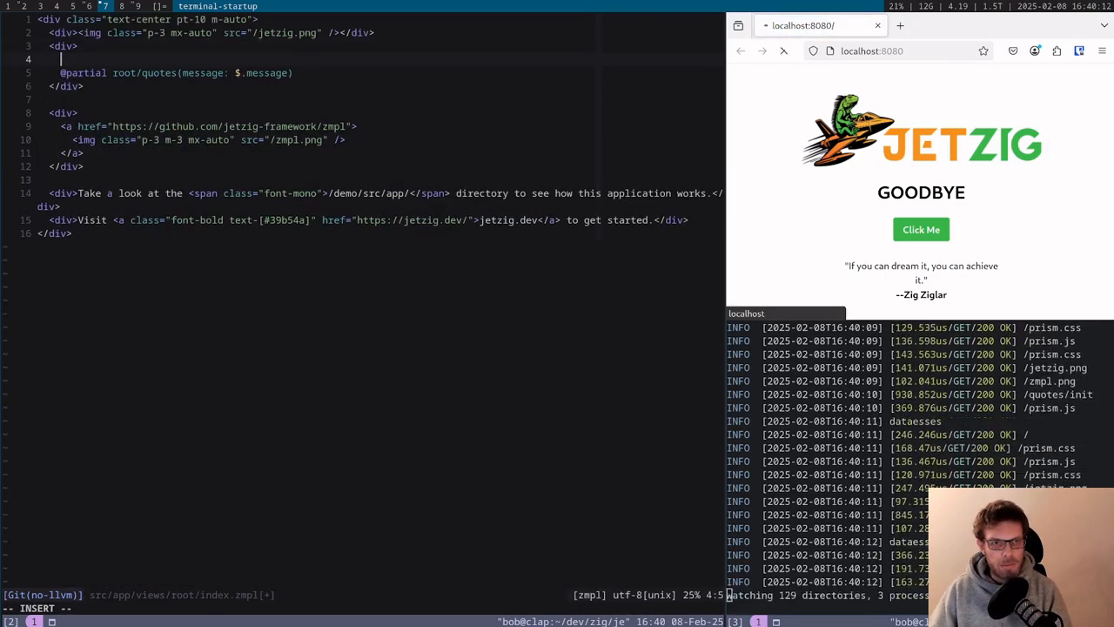
type("LALALALA")
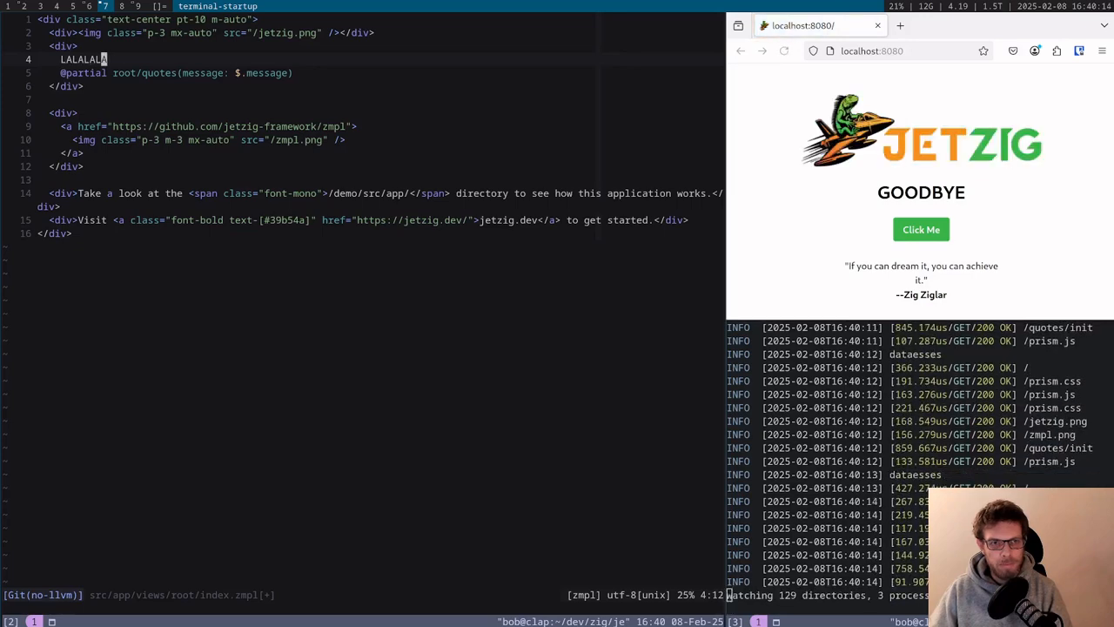